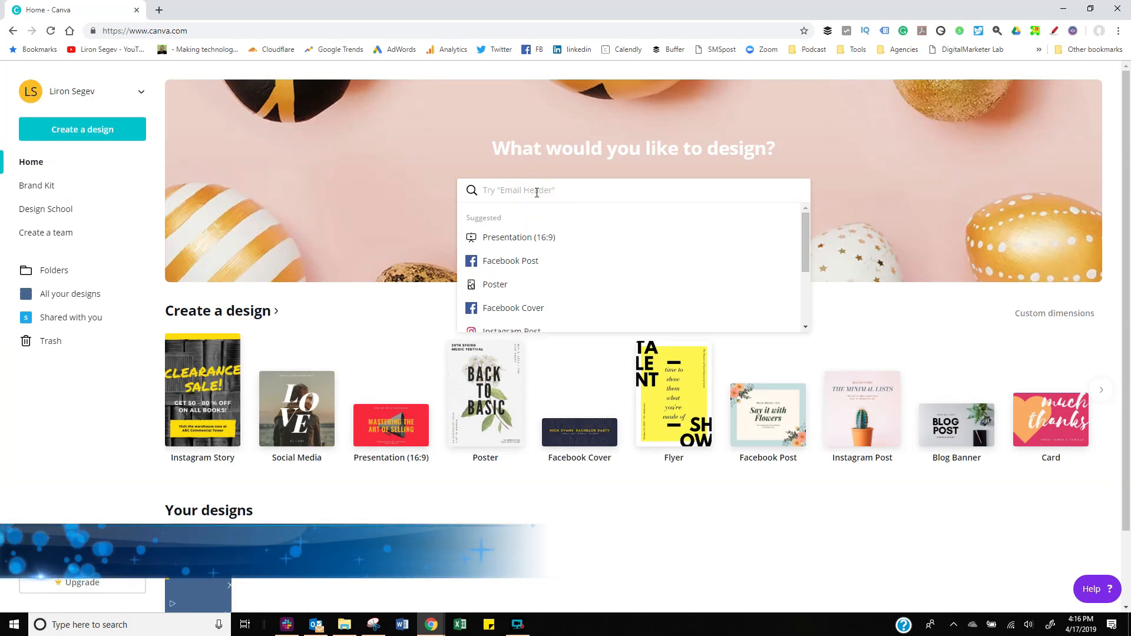
Search 'instagram' and start a new blank Instagram Story design.
{"action": "type", "text": "instagram"}
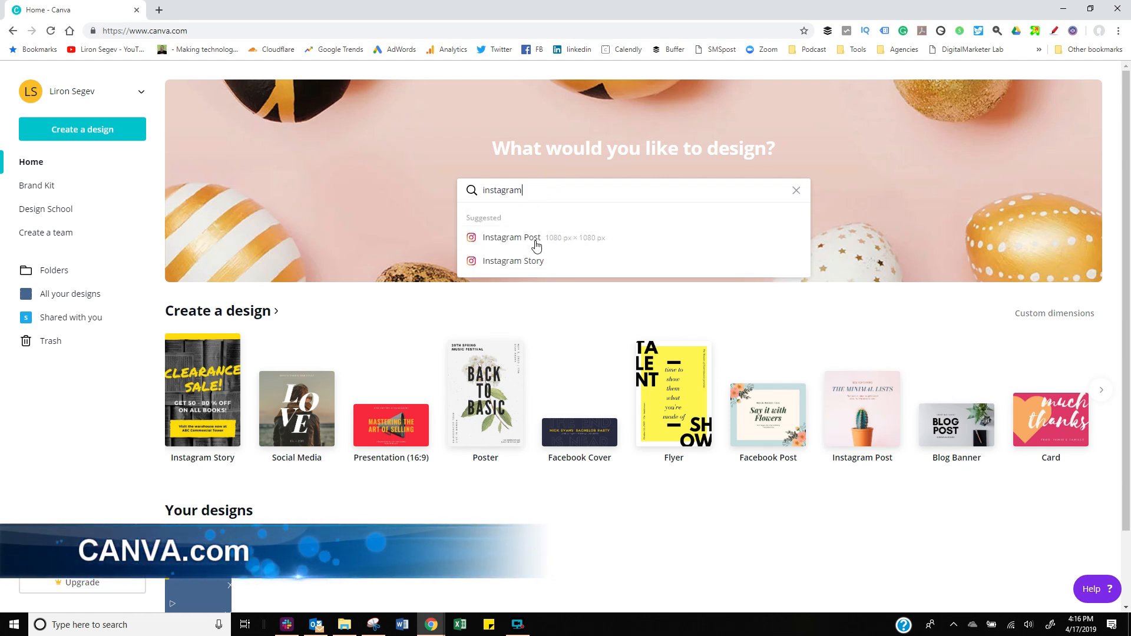
{"action": "left_click", "coordinate": [512, 260]}
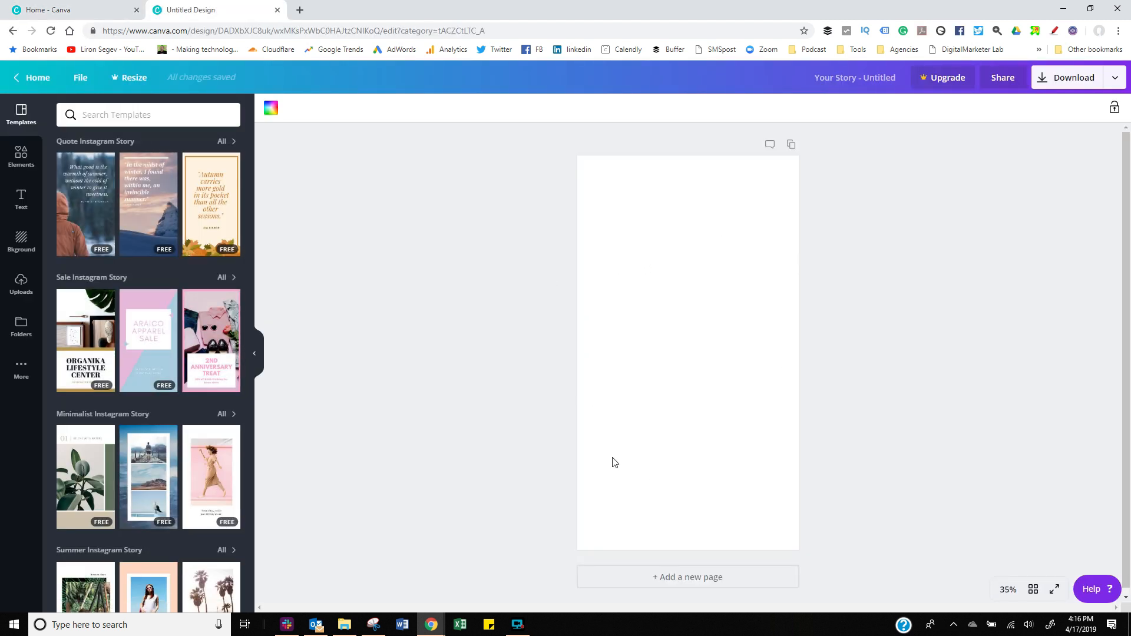
{"action": "mouse_move", "coordinate": [590, 428]}
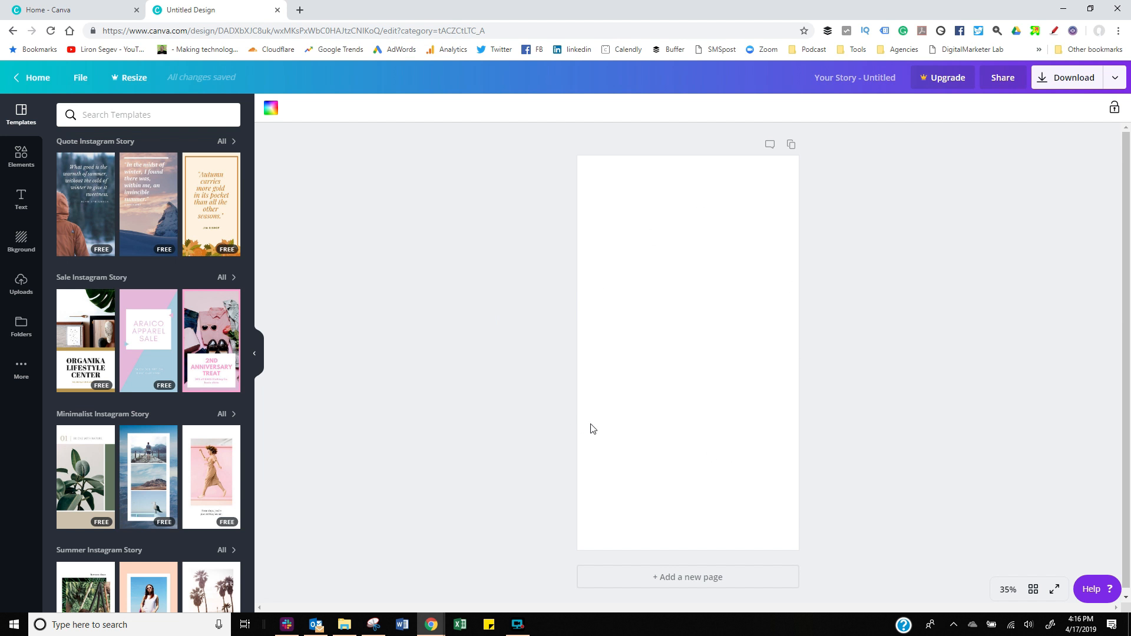
{"action": "mouse_move", "coordinate": [531, 361]}
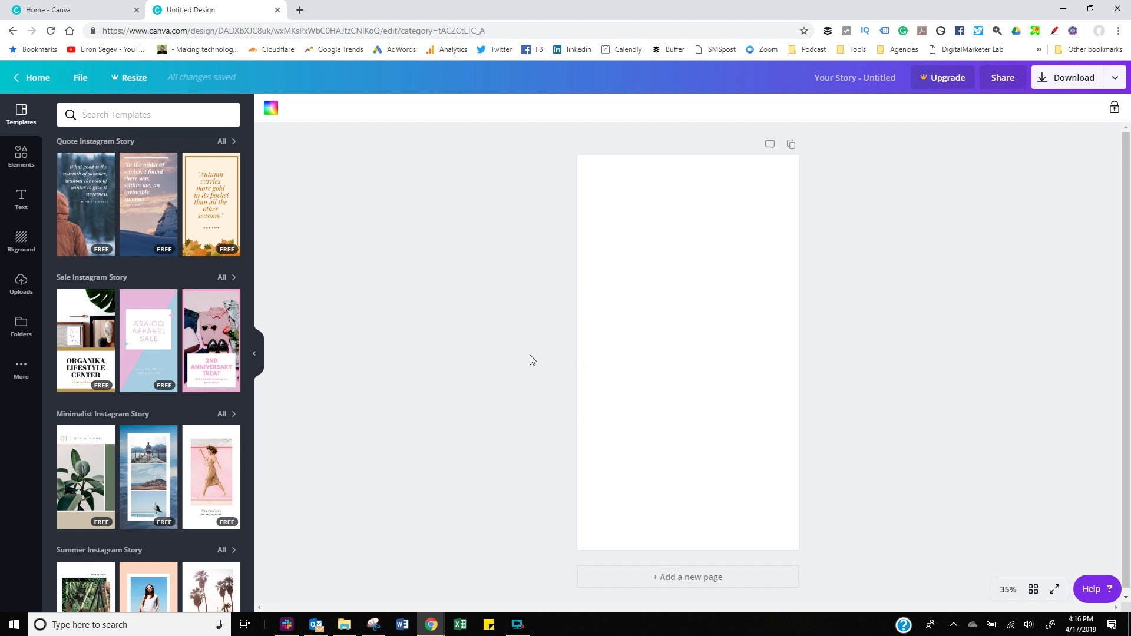
Scroll the Templates panel to reach the pink Whimson Toy Sale template.
{"action": "scroll", "scroll_direction": "down", "scroll_amount": 3}
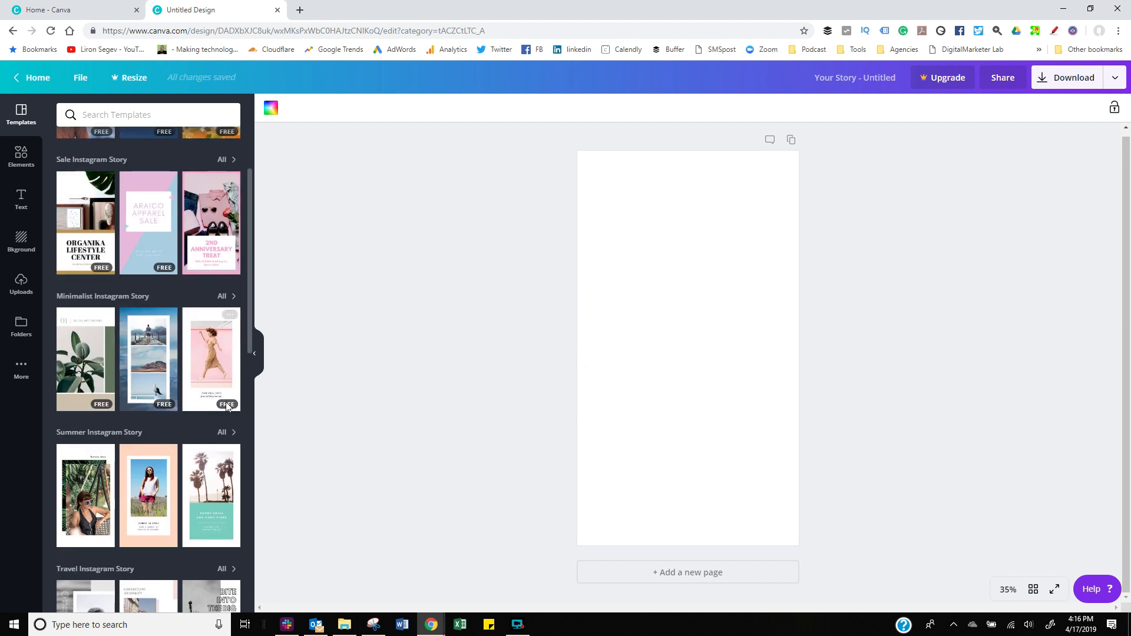
{"action": "scroll", "scroll_direction": "down", "scroll_amount": 3}
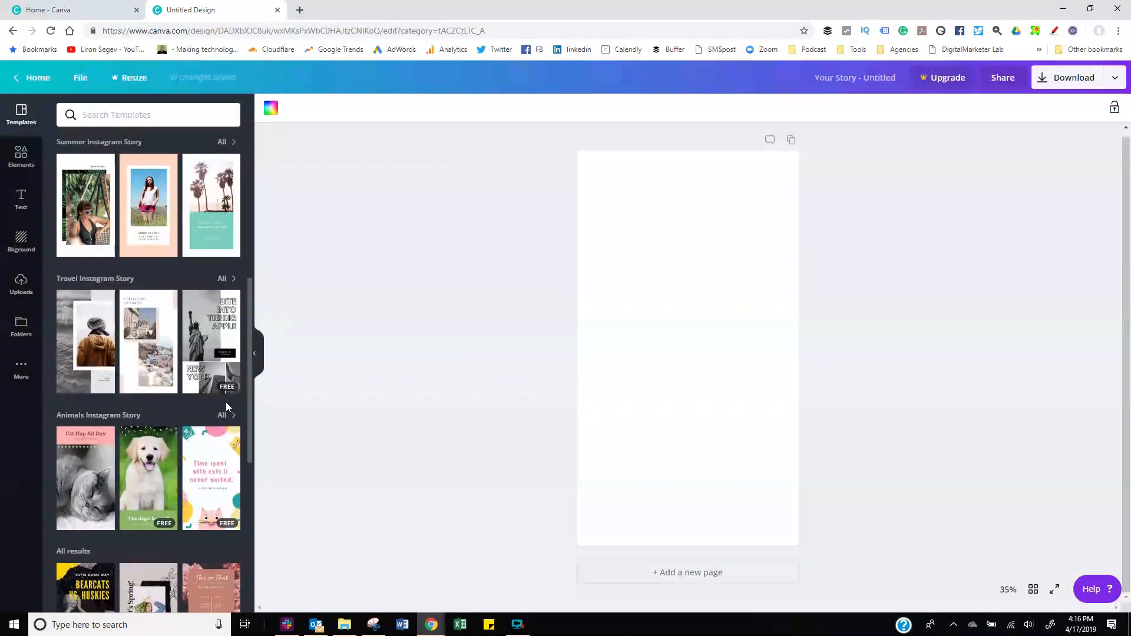
{"action": "scroll", "scroll_direction": "down", "scroll_amount": 3}
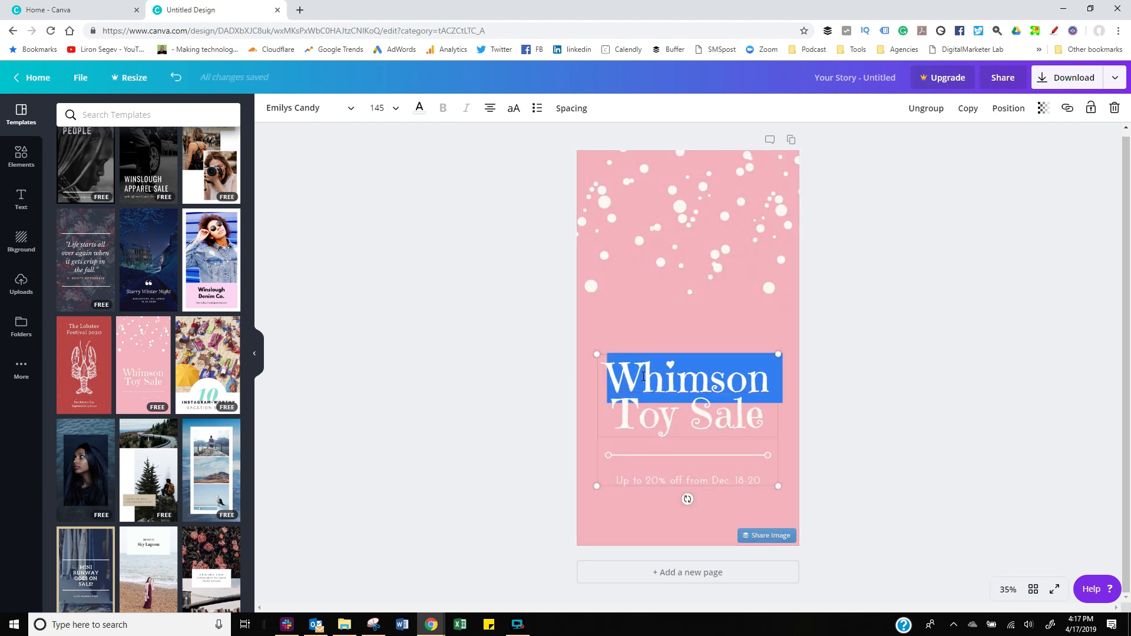
Retitle the story 'New Video!', replace the subtitle and place a pointing-hand emoji.
{"action": "type", "text": "New Video!"}
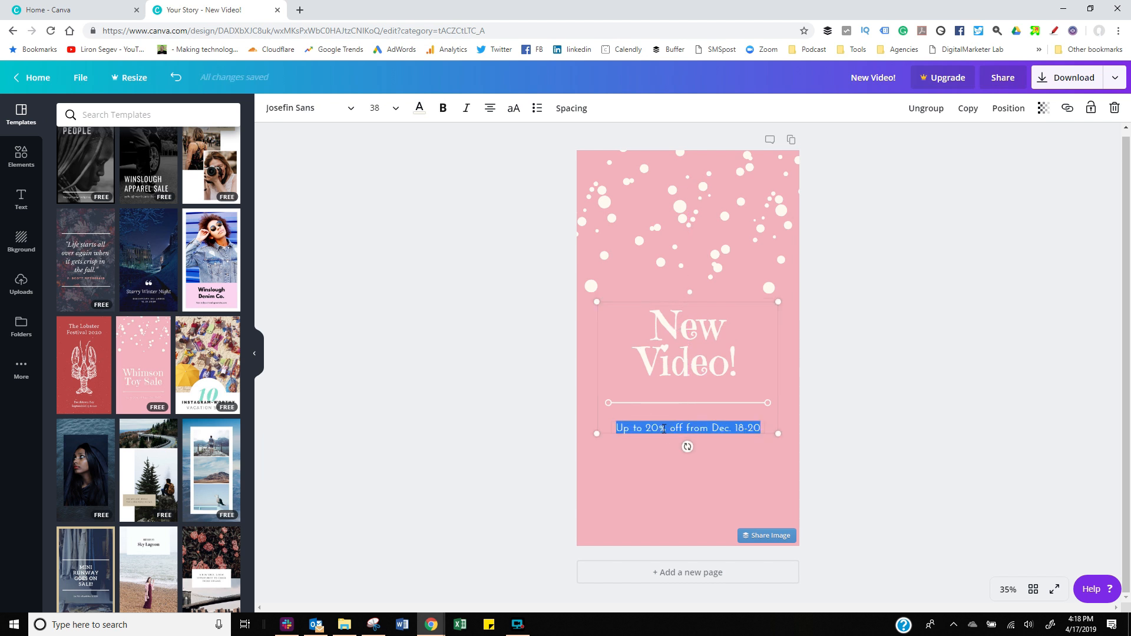
{"action": "left_click", "coordinate": [21, 325]}
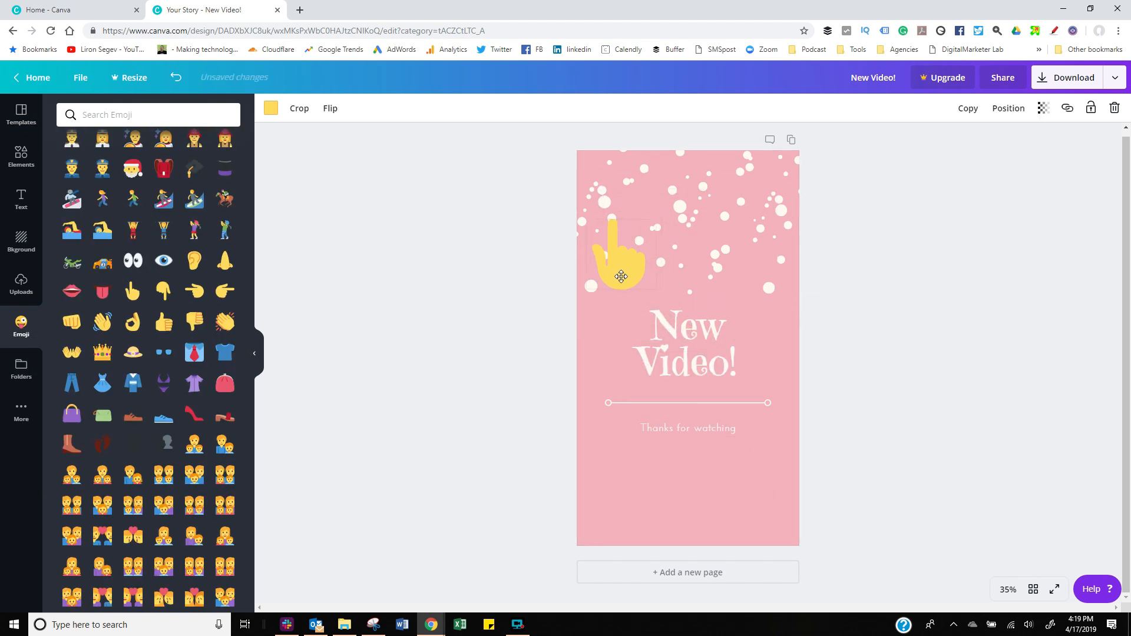
{"action": "left_click", "coordinate": [1074, 78]}
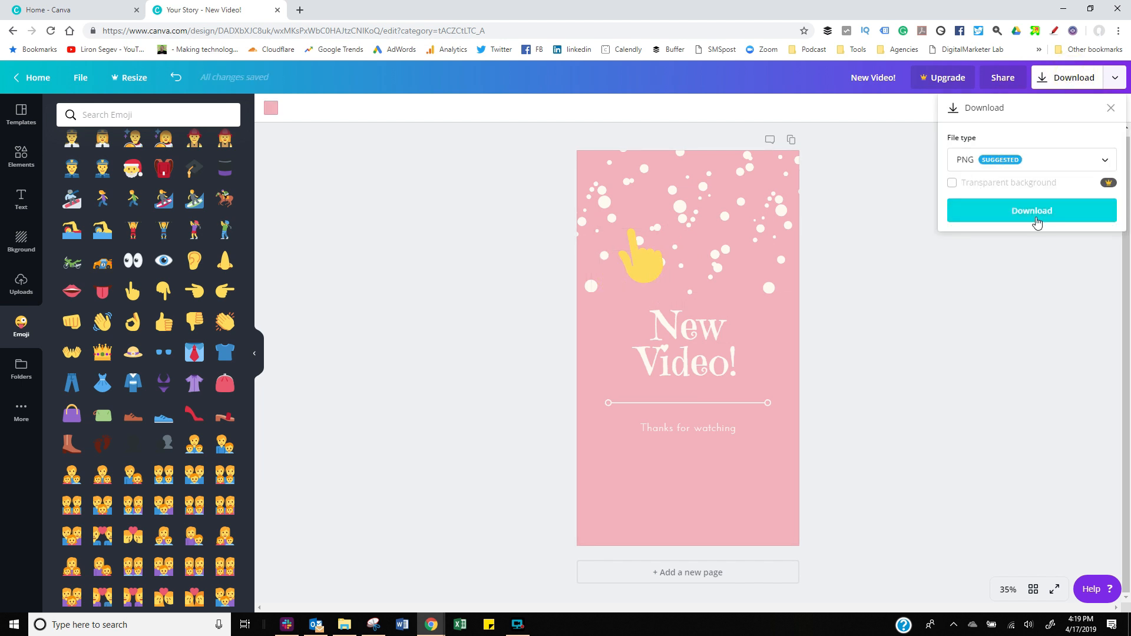
Download the story as a PNG and dismiss the free trial offer.
{"action": "left_click", "coordinate": [1031, 210]}
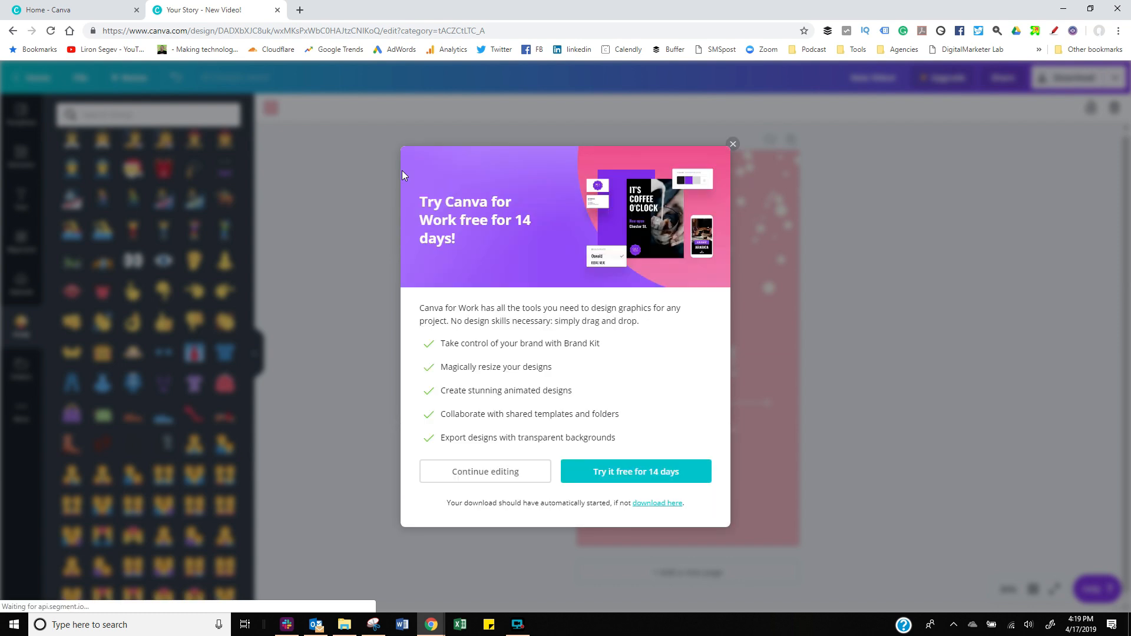
{"action": "left_click", "coordinate": [344, 624]}
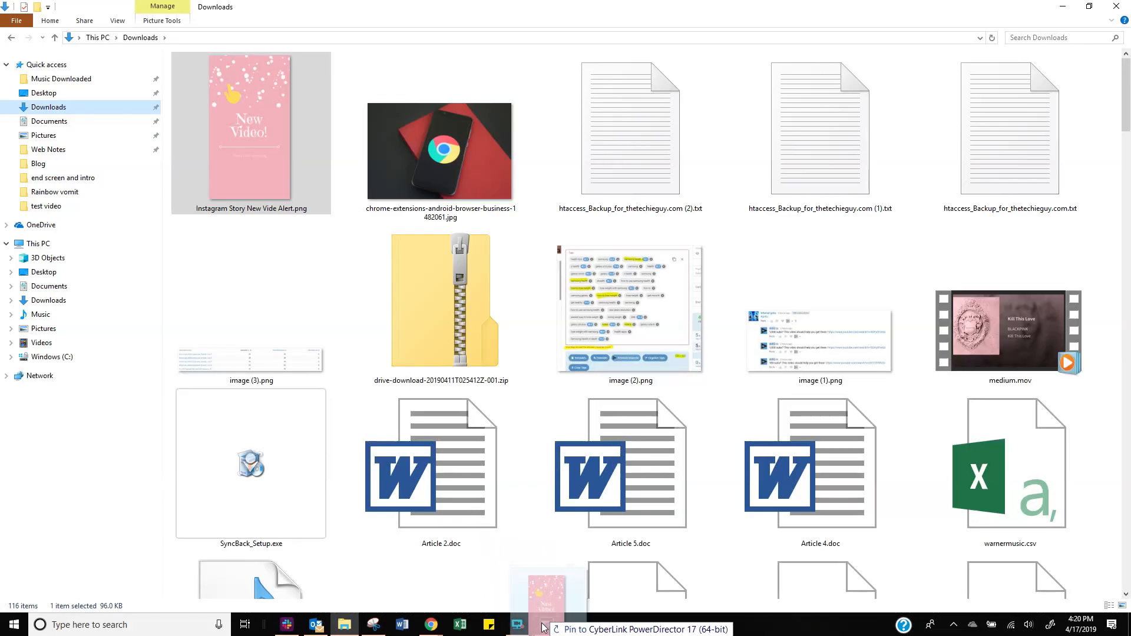
Drop the downloaded story PNG into a new PowerDirector project.
{"action": "left_click", "coordinate": [516, 624]}
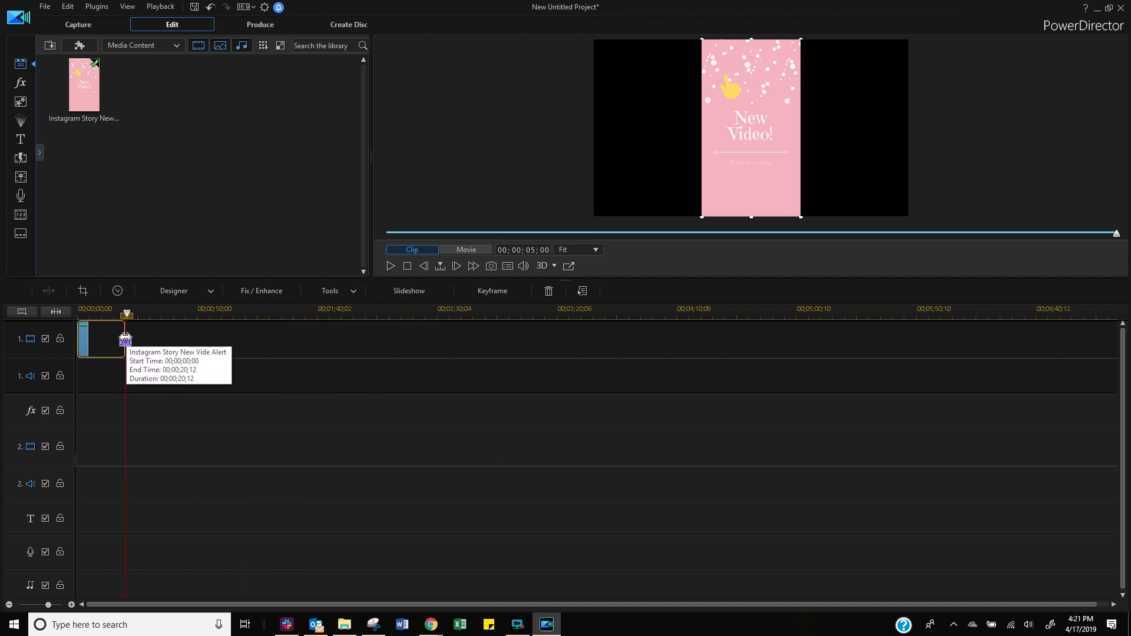
{"action": "left_click", "coordinate": [259, 23]}
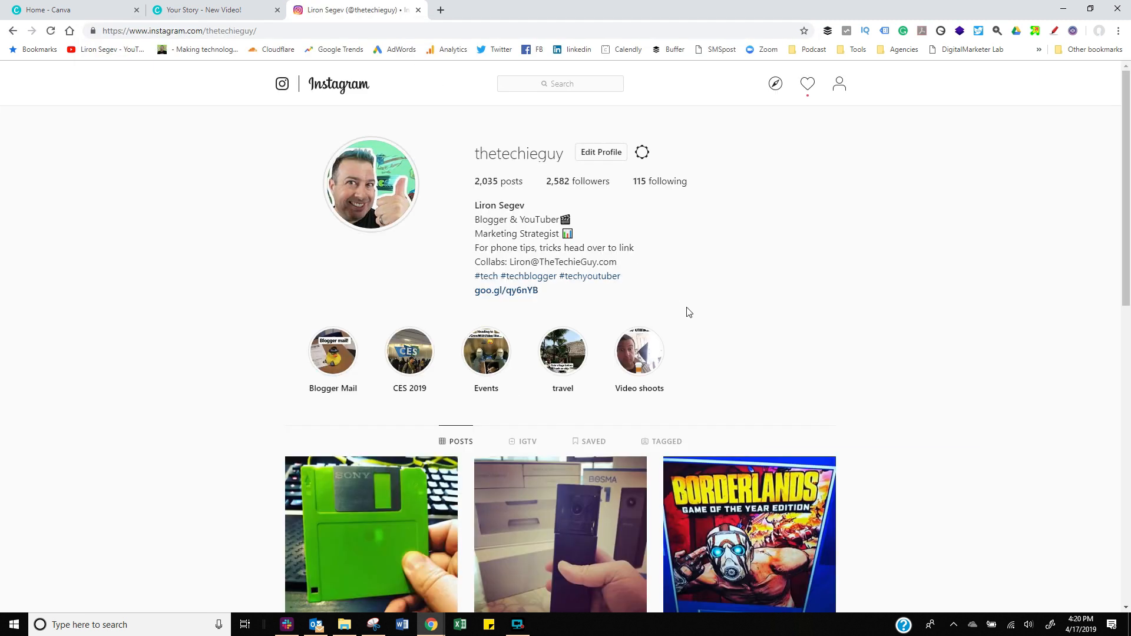
From the profile's IGTV section, start a new IGTV video upload.
{"action": "left_click", "coordinate": [807, 84]}
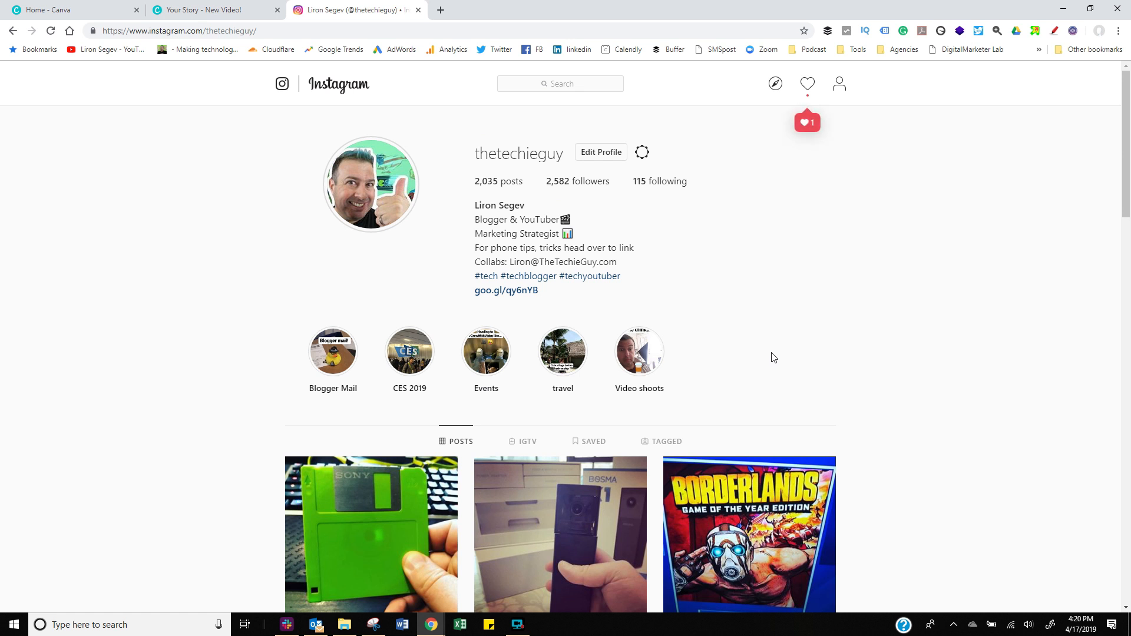
{"action": "mouse_move", "coordinate": [603, 205]}
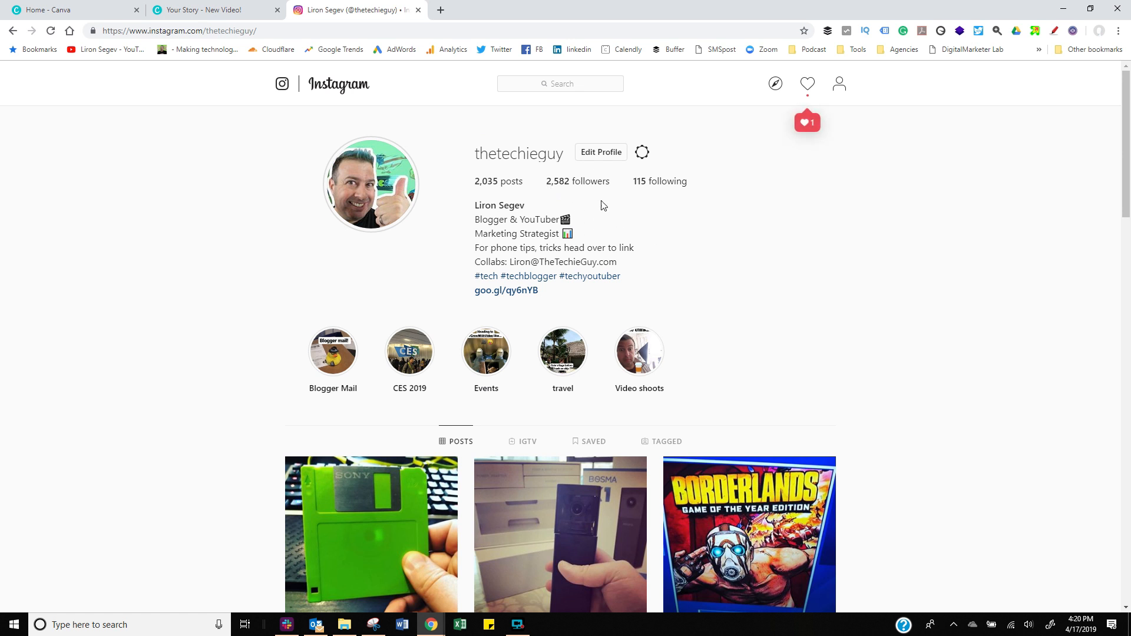
{"action": "scroll", "scroll_direction": "down", "scroll_amount": 3}
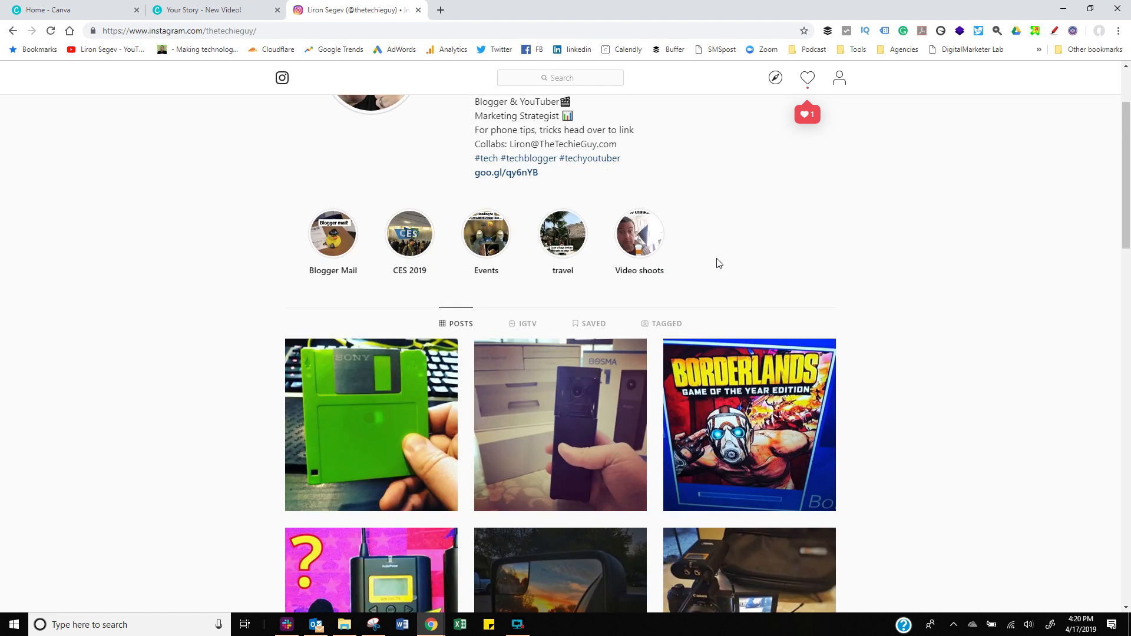
{"action": "mouse_move", "coordinate": [525, 326]}
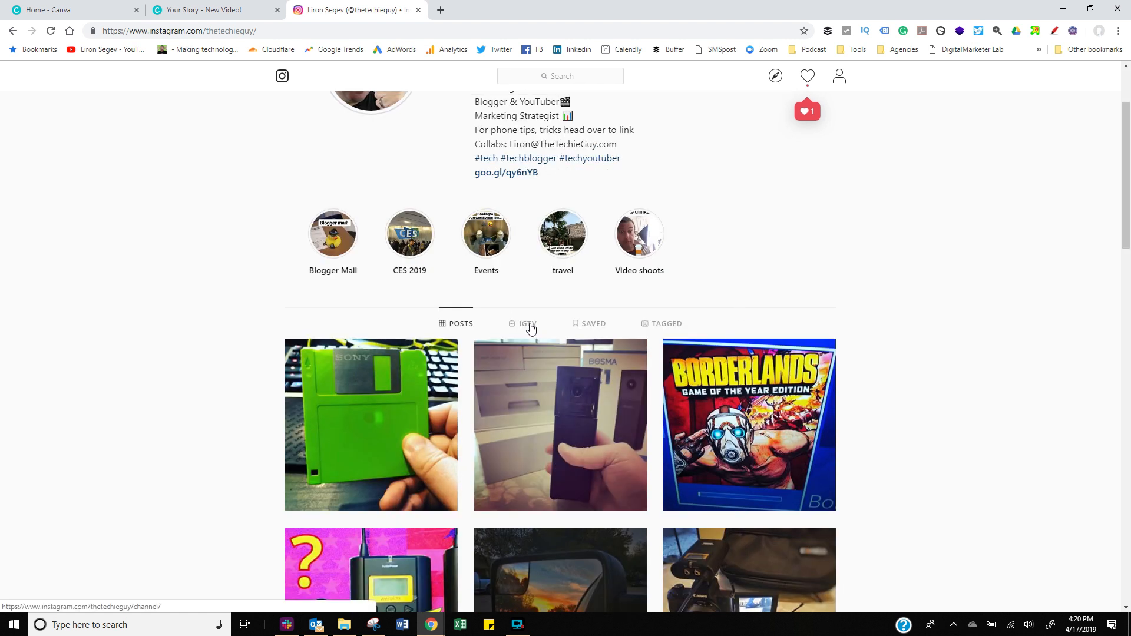
{"action": "left_click", "coordinate": [527, 323]}
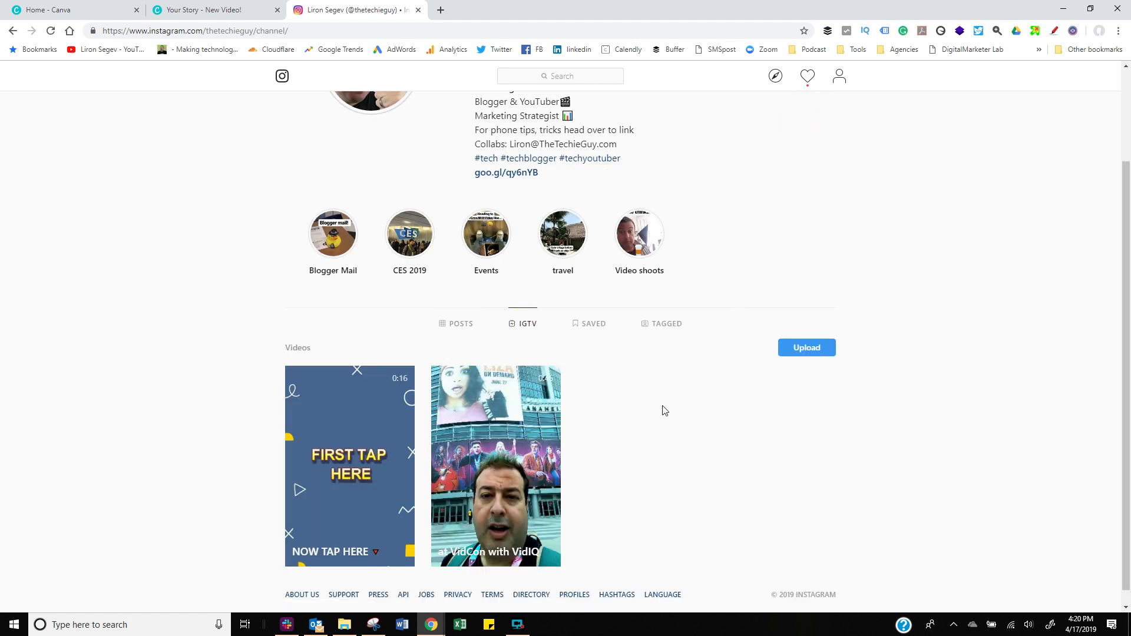
{"action": "mouse_move", "coordinate": [238, 404]}
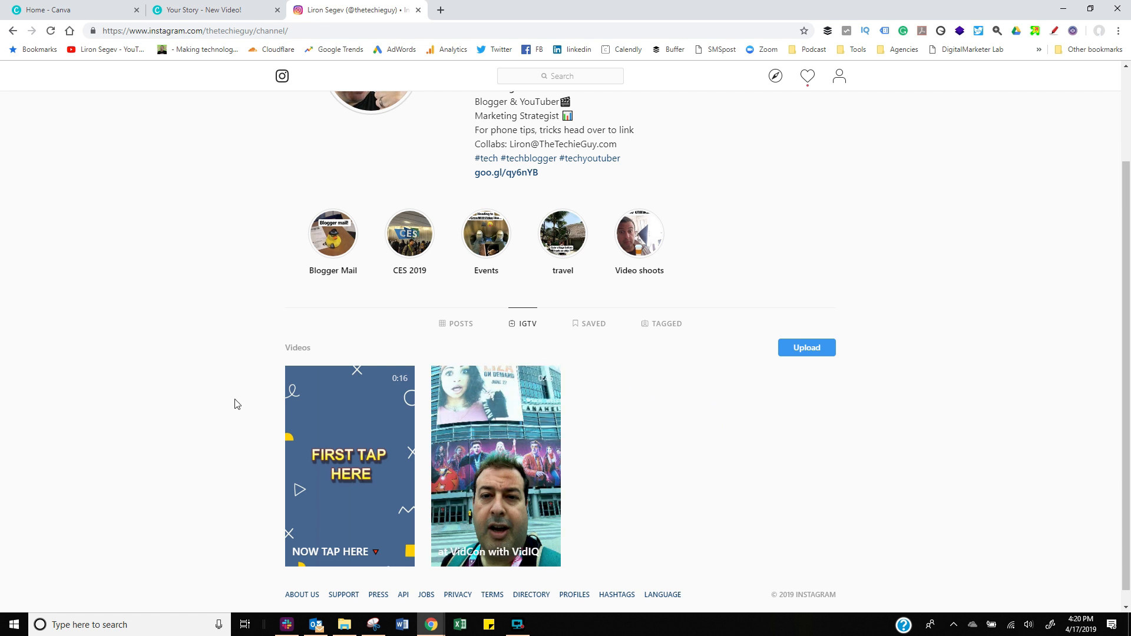
{"action": "left_click", "coordinate": [805, 347]}
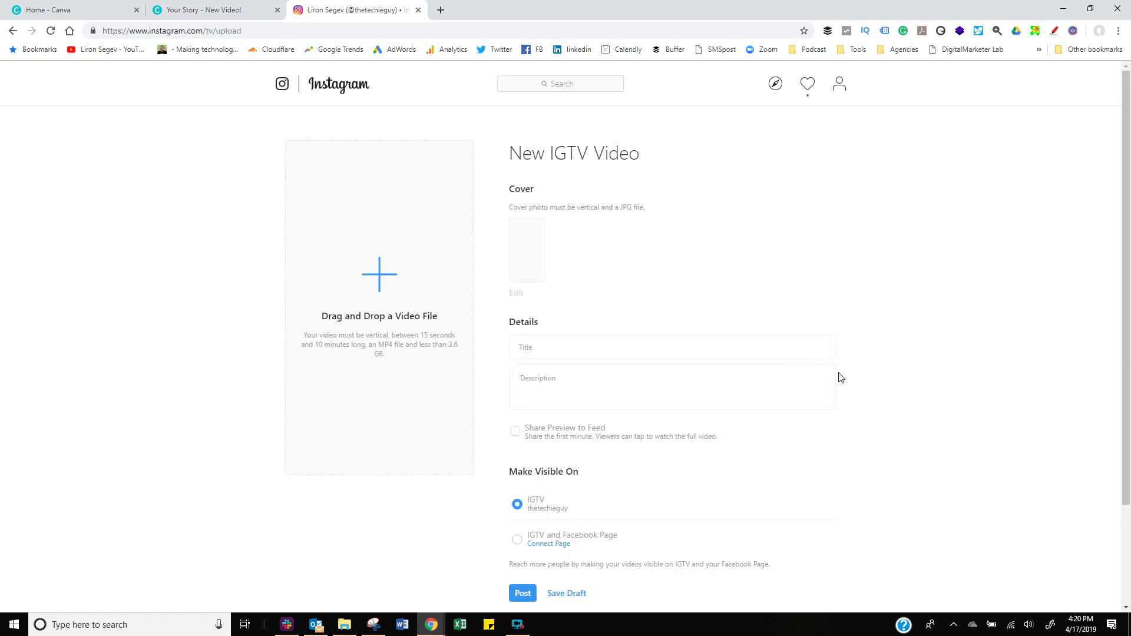
Give the IGTV video the title 'TAP HERE NOW', fixing the extra word.
{"action": "left_click", "coordinate": [378, 306]}
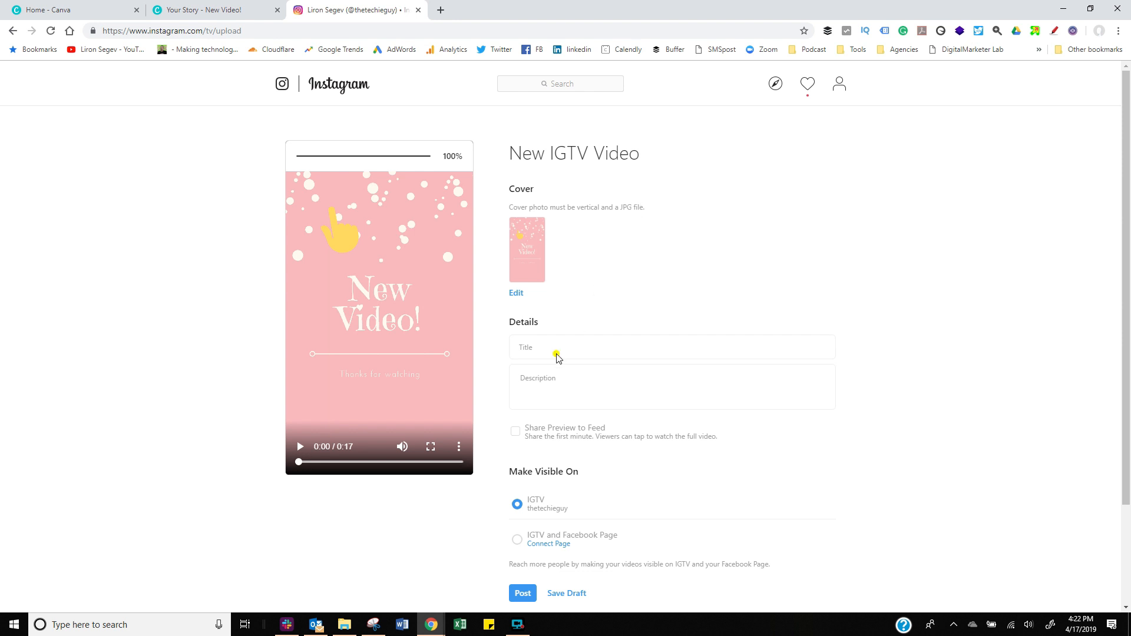
{"action": "left_click", "coordinate": [555, 346]}
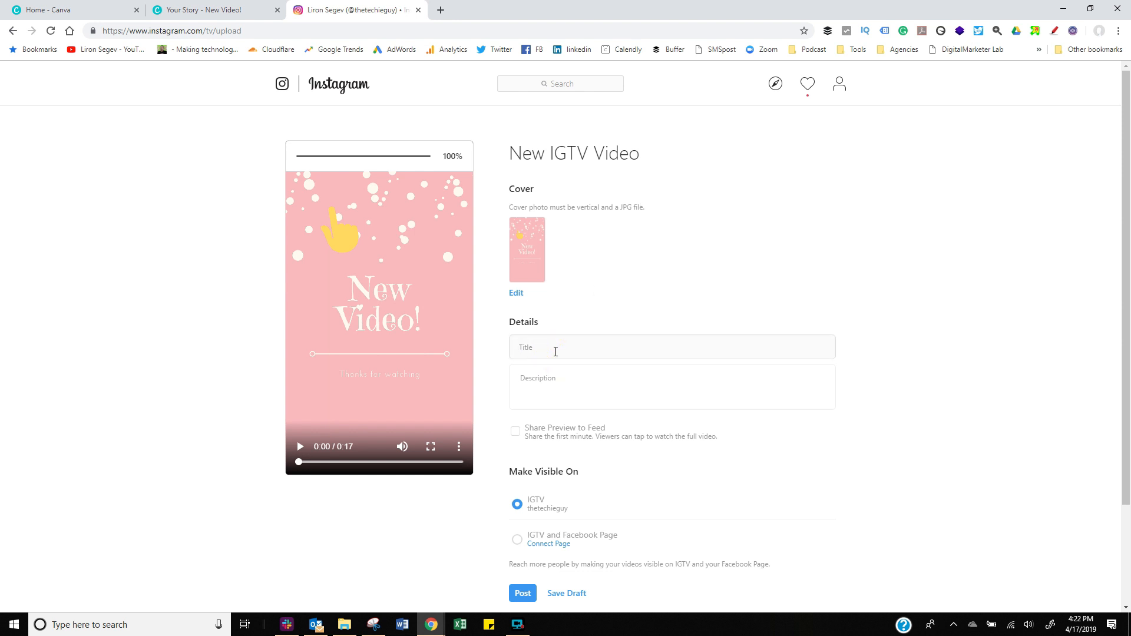
{"action": "type", "text": "CLICK"}
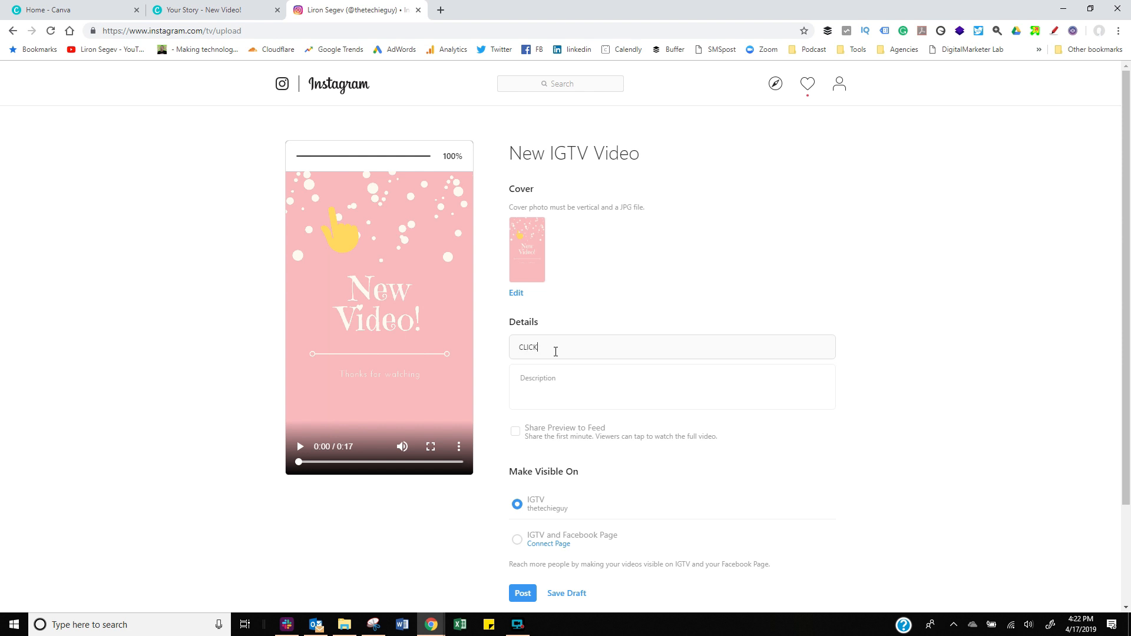
{"action": "type", "text": "H"}
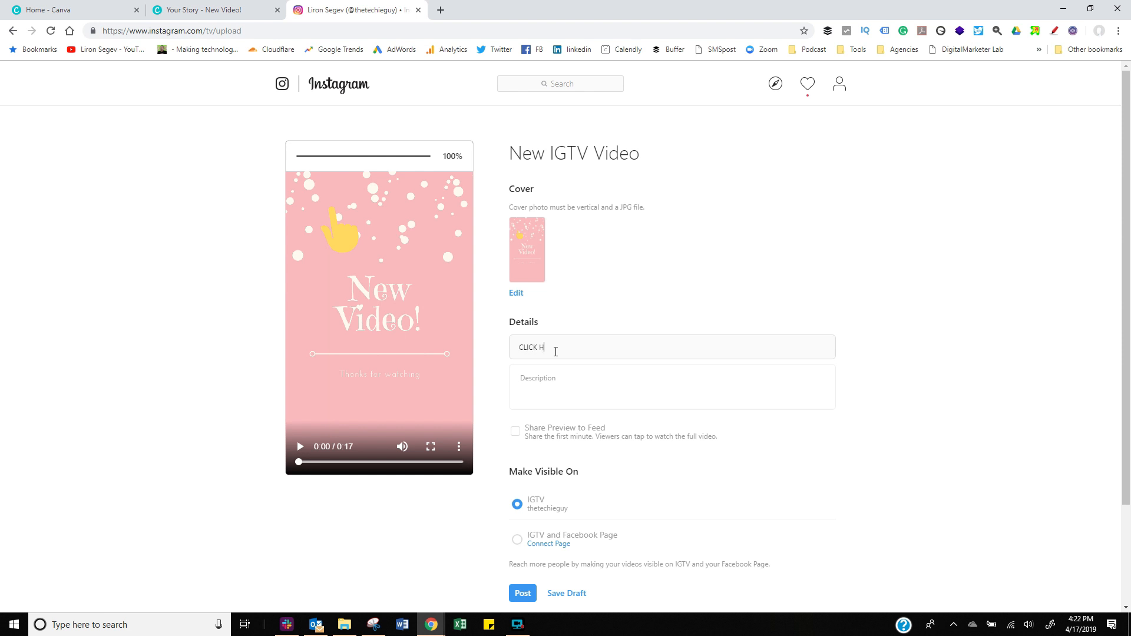
{"action": "type", "text": "TA"}
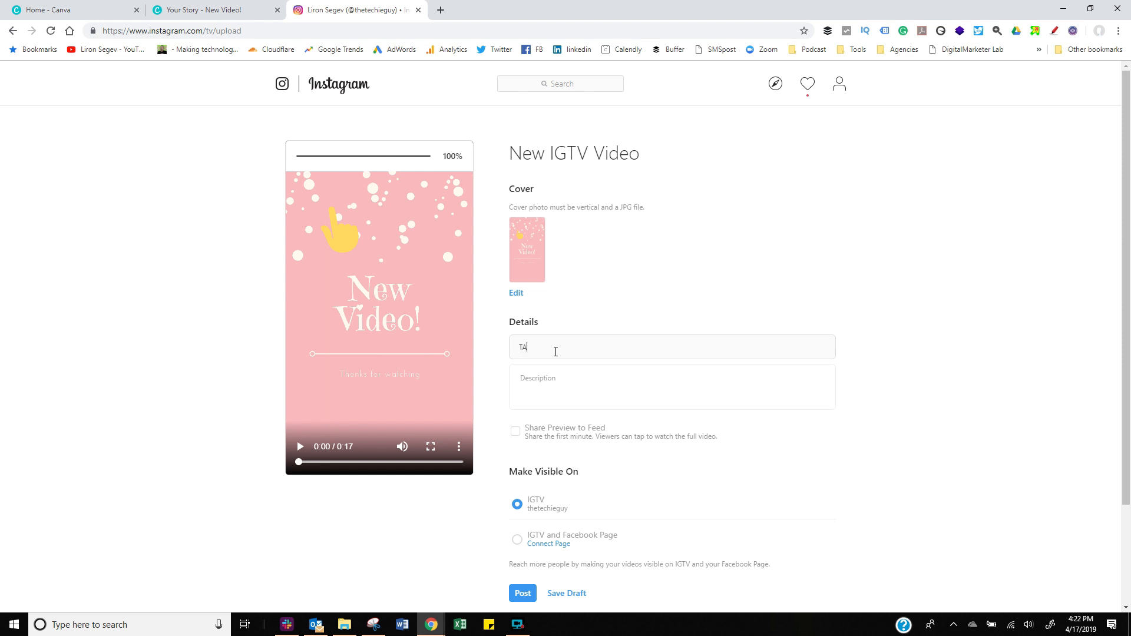
{"action": "type", "text": "P HERE TO"}
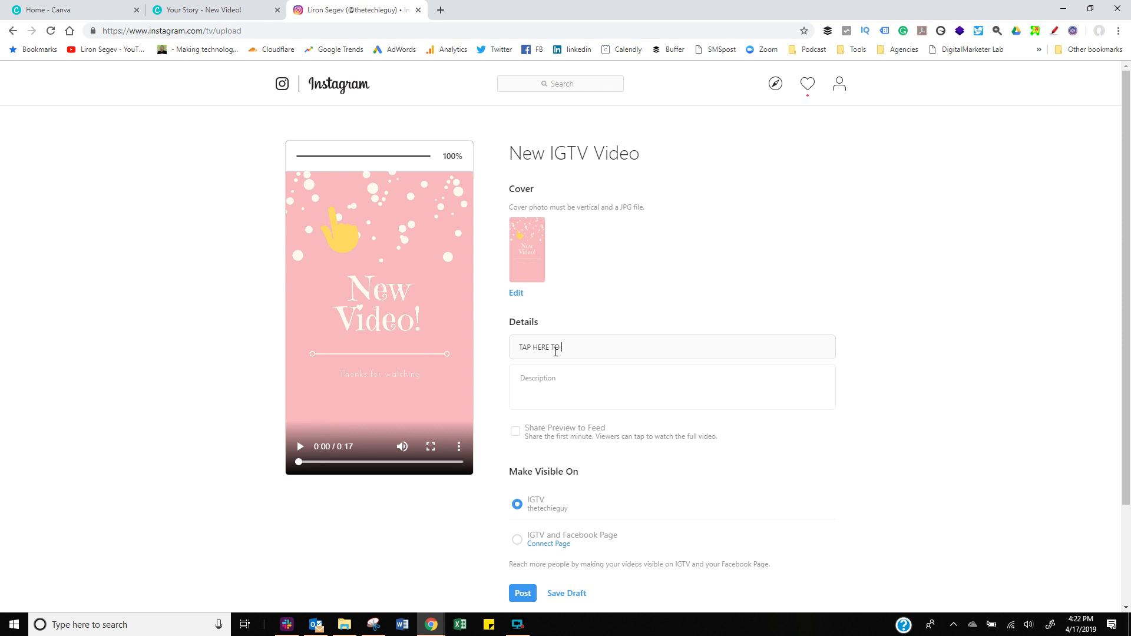
{"action": "key", "text": "Backspace"}
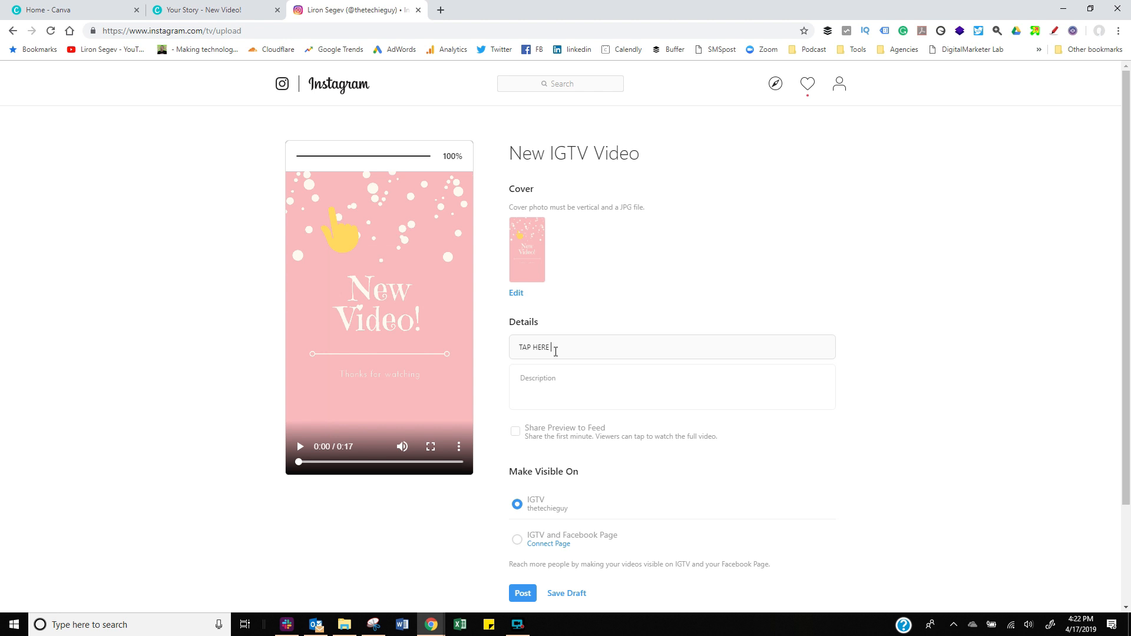
{"action": "type", "text": "NOW"}
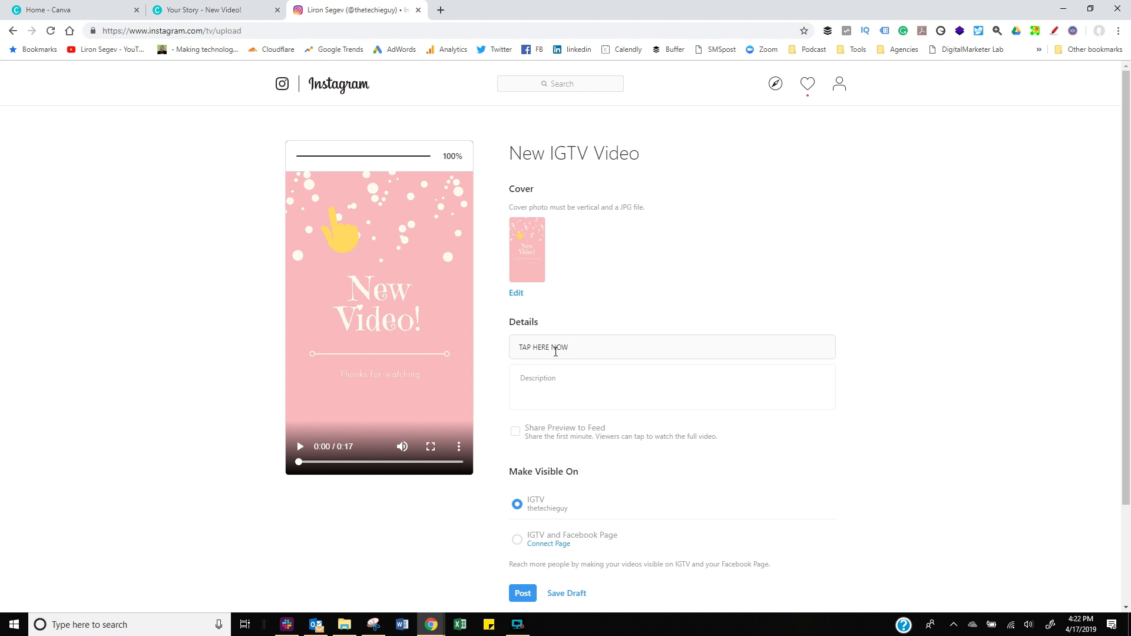
{"action": "left_click", "coordinate": [649, 387]}
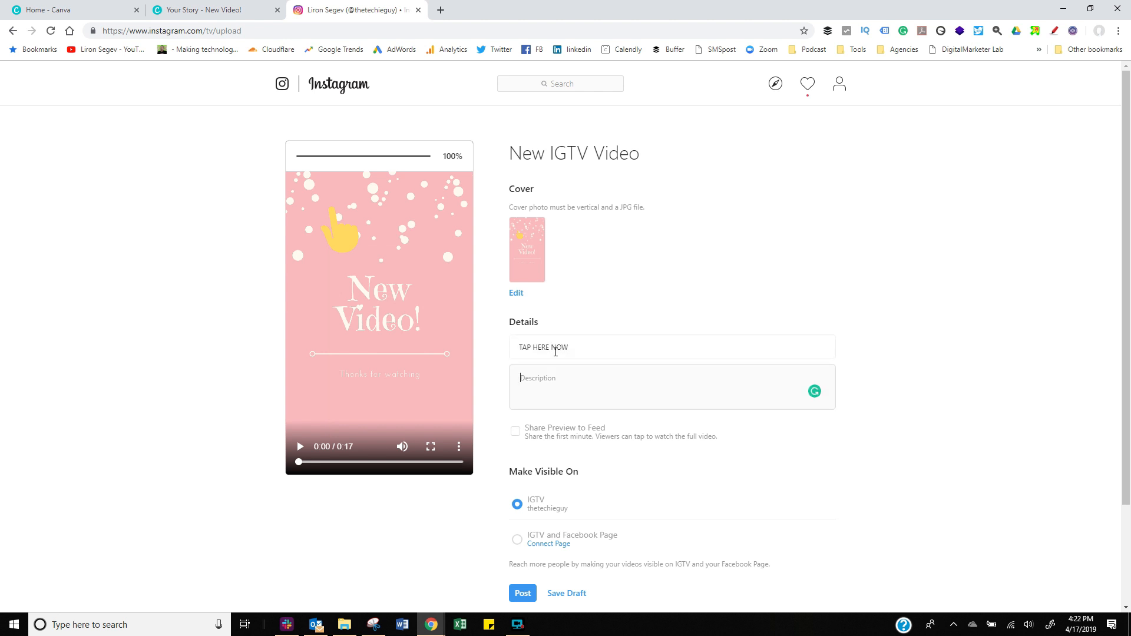
{"action": "type", "text": "www.YouTube.com/LironSegev"}
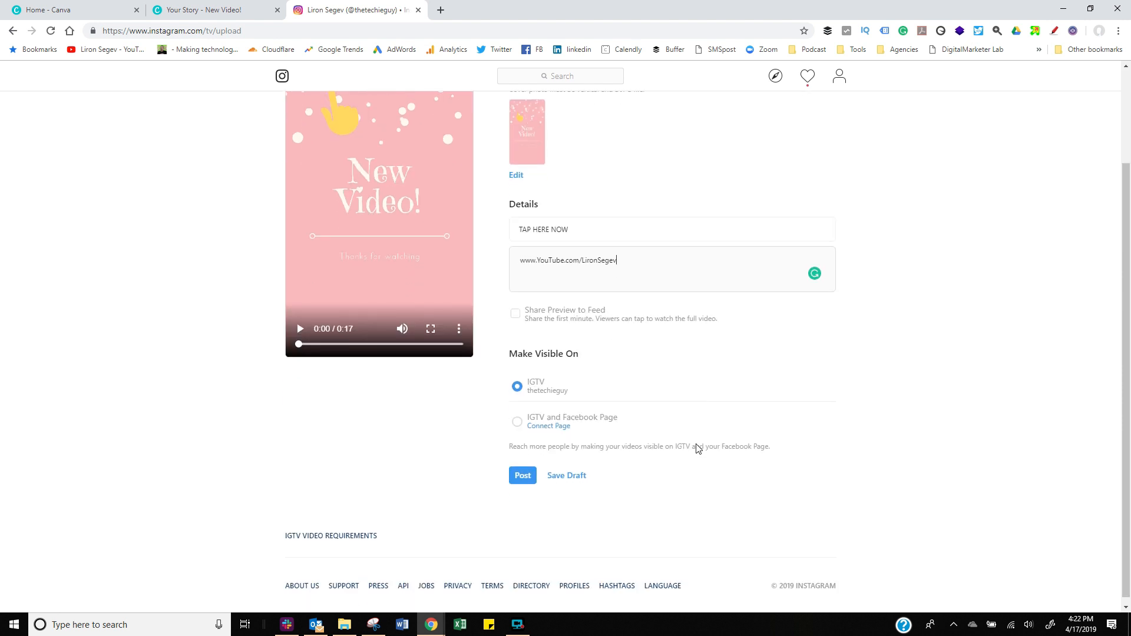
{"action": "mouse_move", "coordinate": [542, 319]}
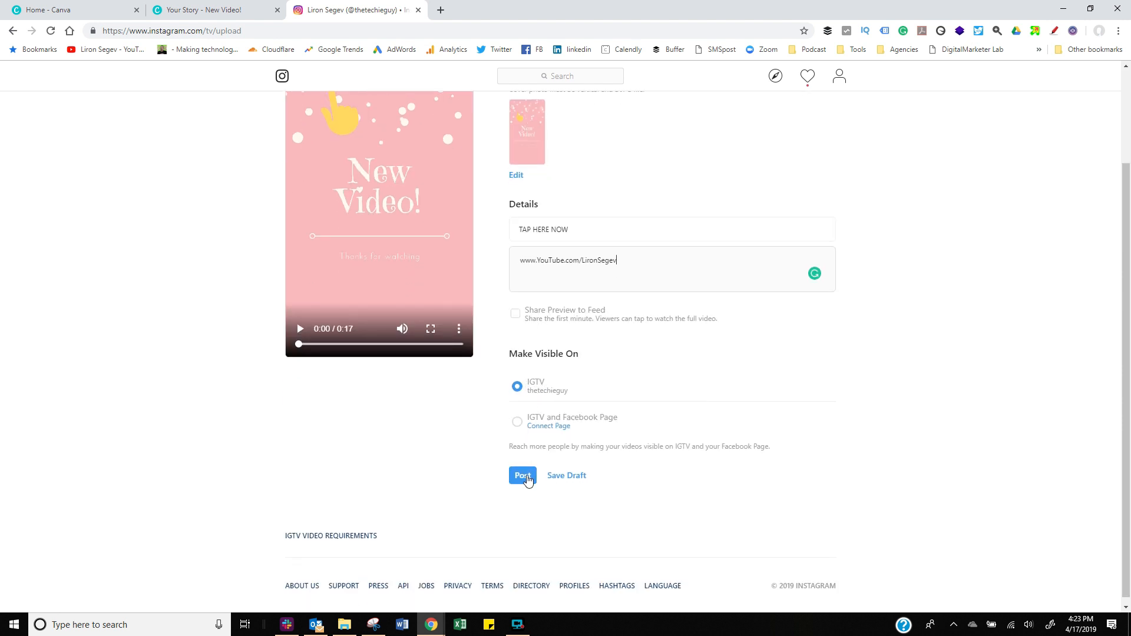
{"action": "left_click", "coordinate": [521, 474]}
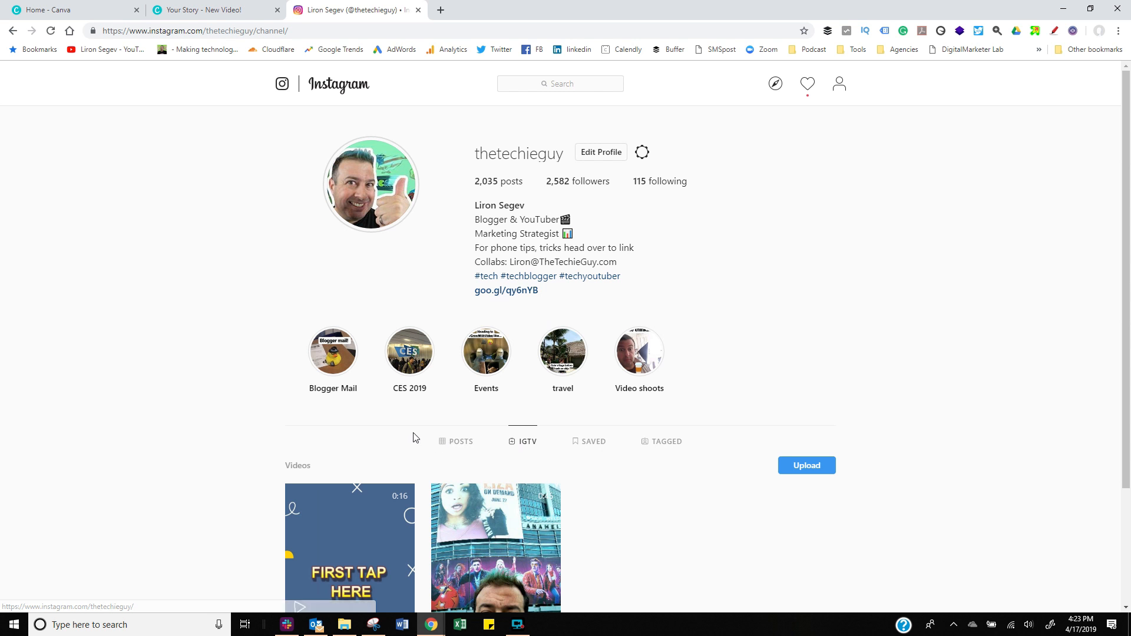
Open the earlier FIRST TAP HERE IGTV video and play it.
{"action": "scroll", "scroll_direction": "down", "scroll_amount": 3}
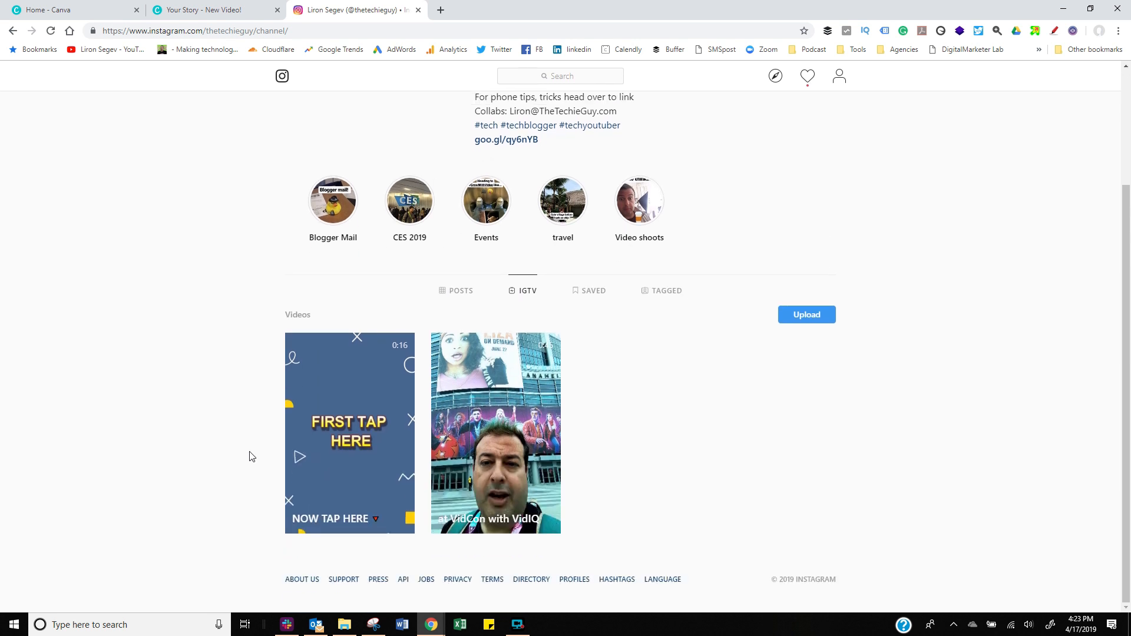
{"action": "mouse_move", "coordinate": [328, 406]}
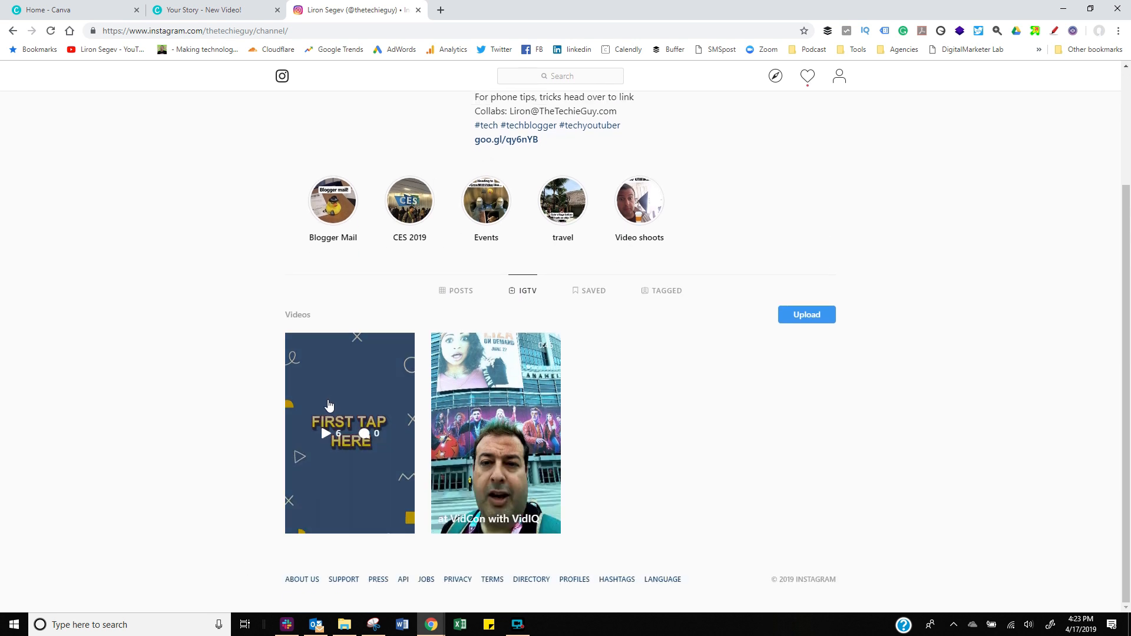
{"action": "left_click", "coordinate": [350, 432]}
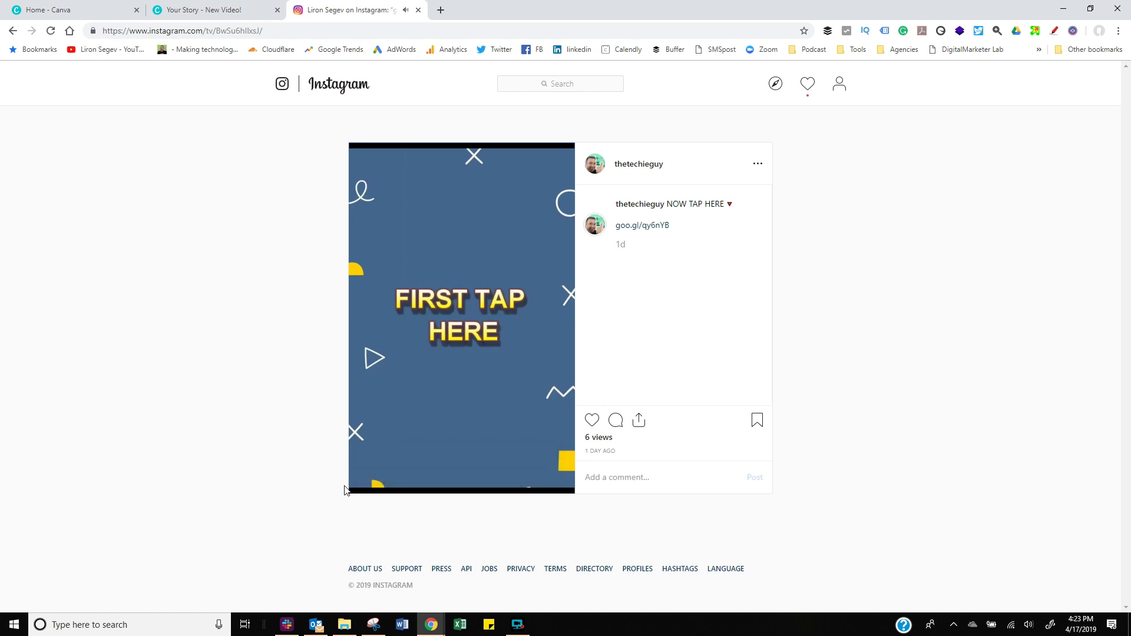
{"action": "left_click", "coordinate": [461, 317]}
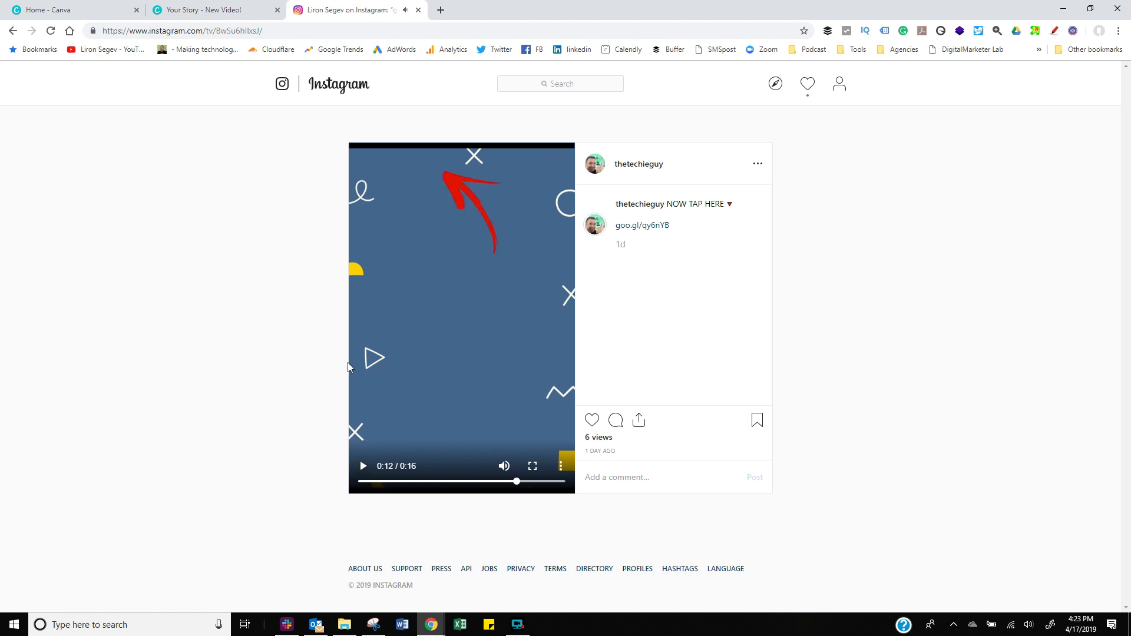
{"action": "mouse_move", "coordinate": [327, 352]}
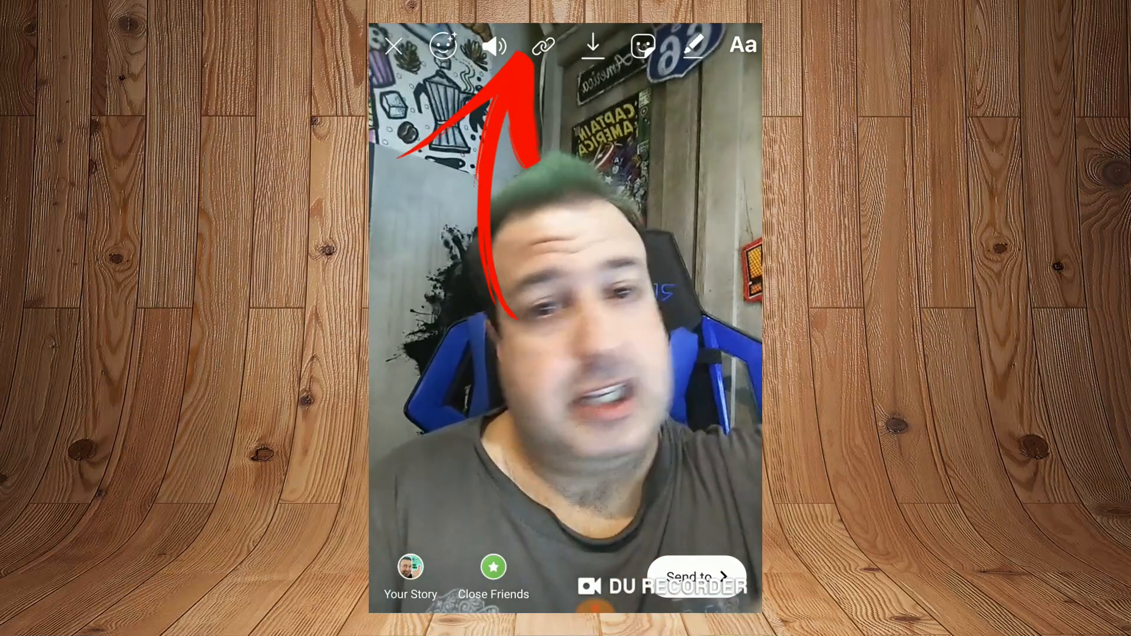
Link the story to the FIRST TAP HERE IGTV video.
{"action": "left_click", "coordinate": [542, 45]}
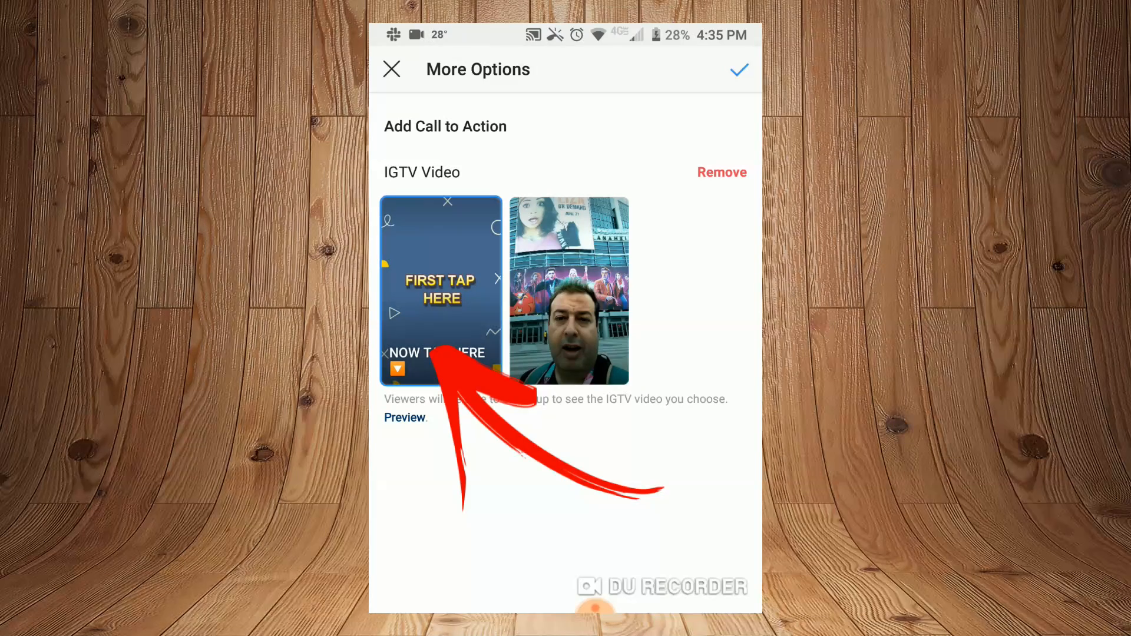
{"action": "left_click", "coordinate": [737, 70]}
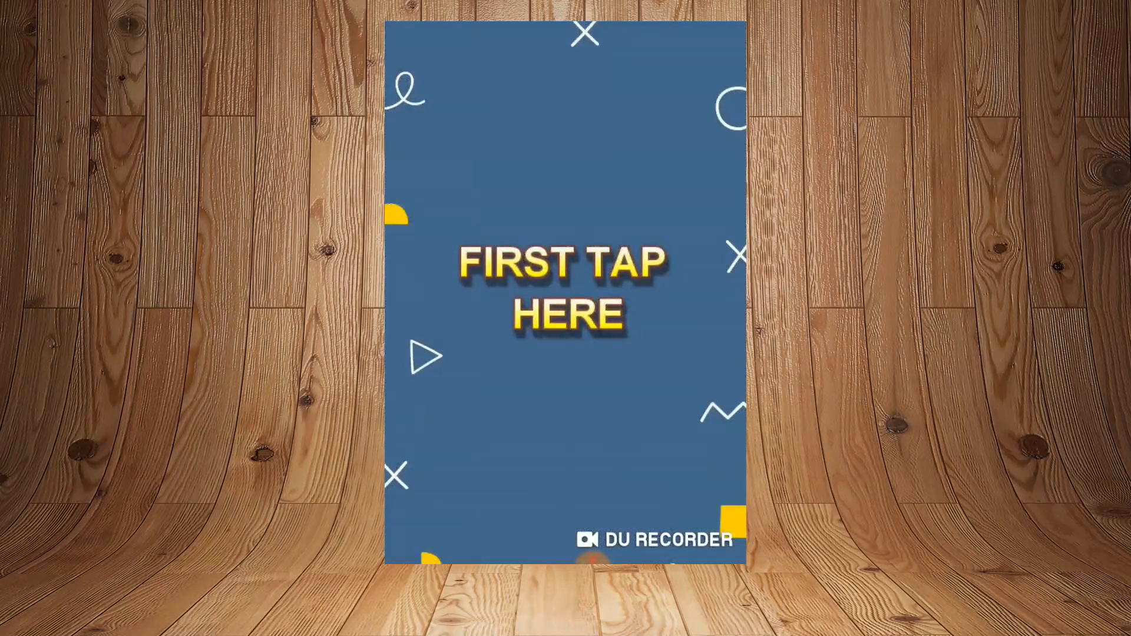
Expand the video's details and follow the goo.gl description link.
{"action": "left_click", "coordinate": [565, 285]}
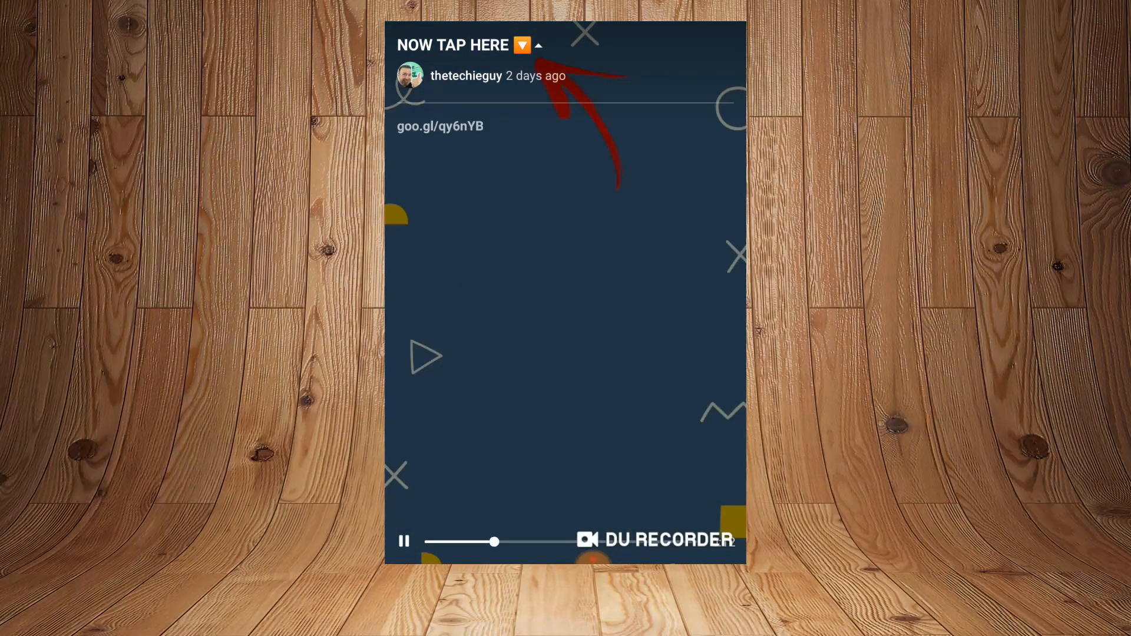
{"action": "left_click", "coordinate": [439, 126]}
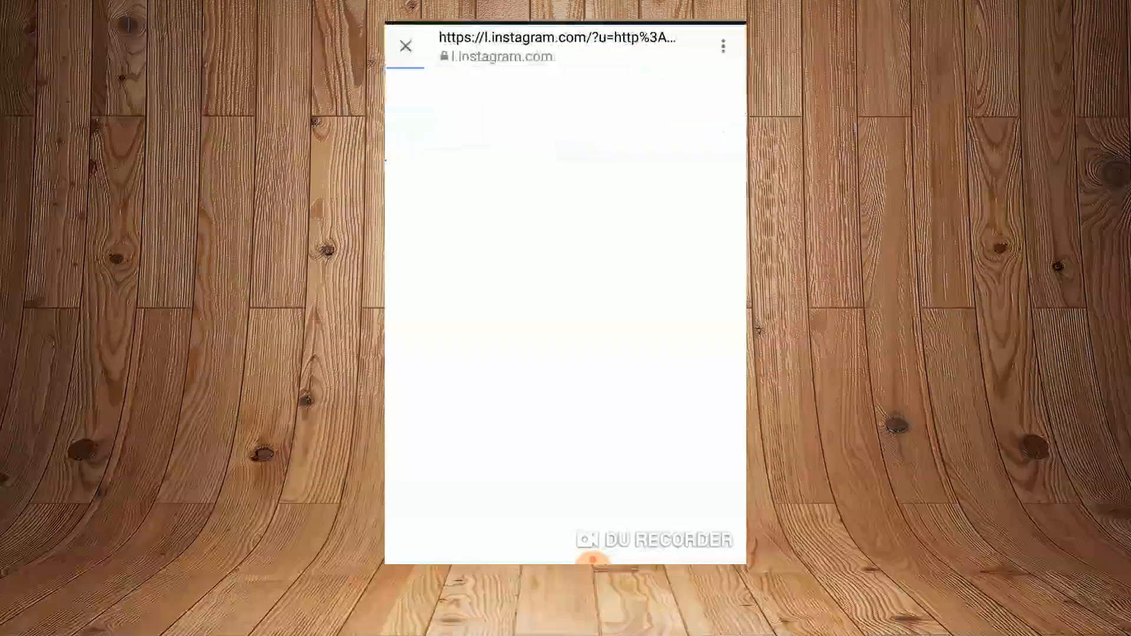